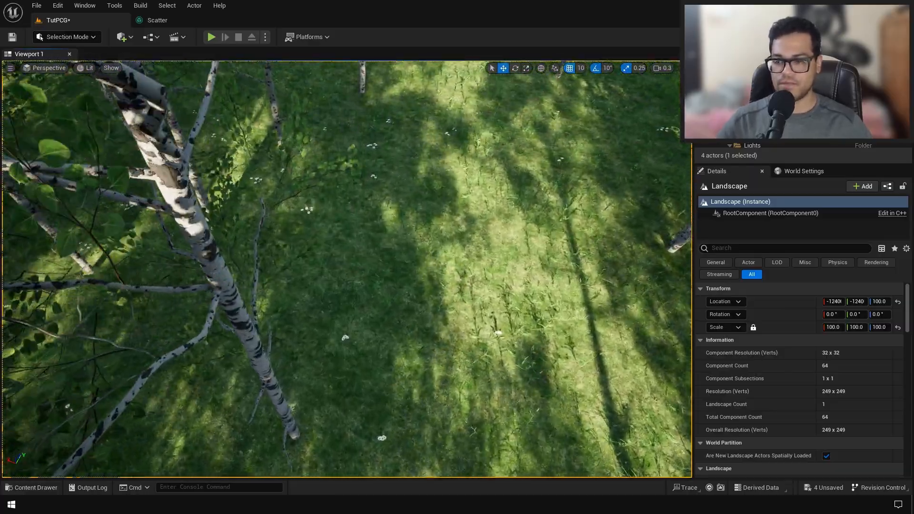
Step: Search the engine Plugins list for the Procedural Content Generation plugin
{"action": "left_click", "coordinate": [57, 5]}
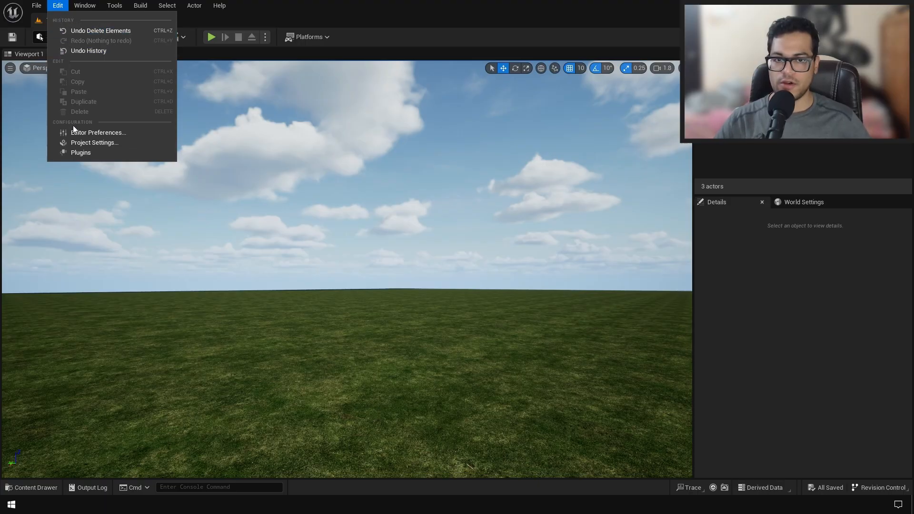
{"action": "left_click", "coordinate": [80, 152]}
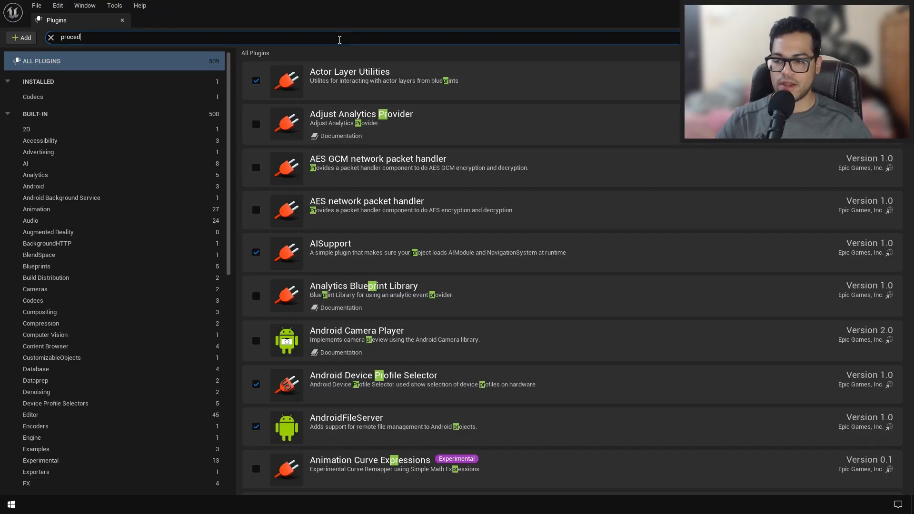
{"action": "type", "text": "ural"}
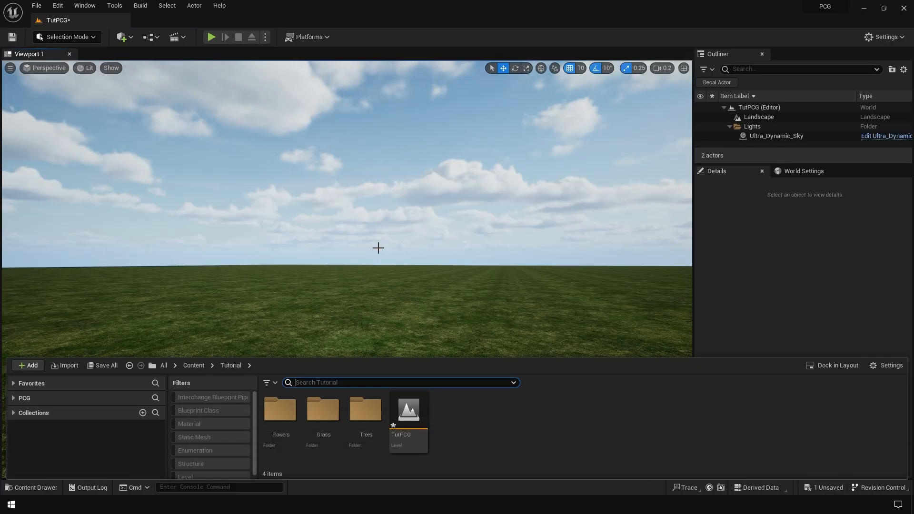
Step: Create a PCG Graph asset named 'Scatter' in Tutorial and open it
{"action": "left_click", "coordinate": [28, 365]}
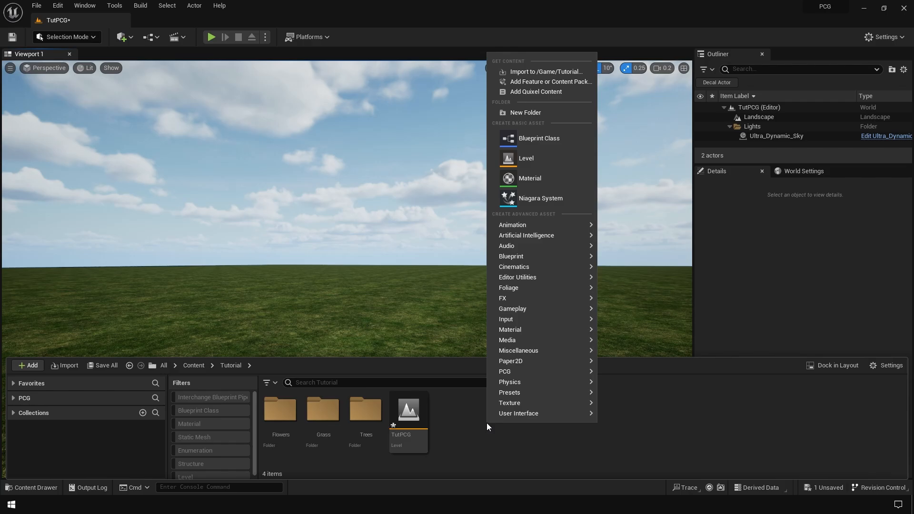
{"action": "mouse_move", "coordinate": [504, 371]}
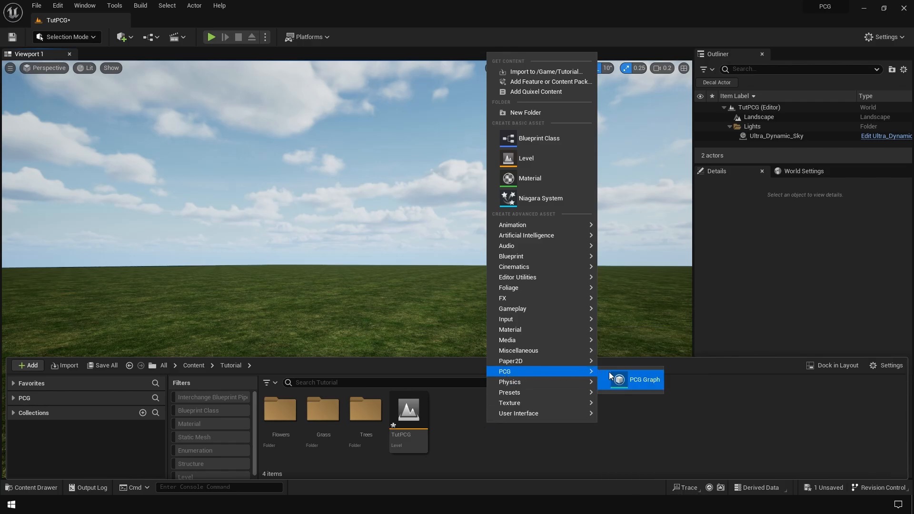
{"action": "left_click", "coordinate": [644, 380]}
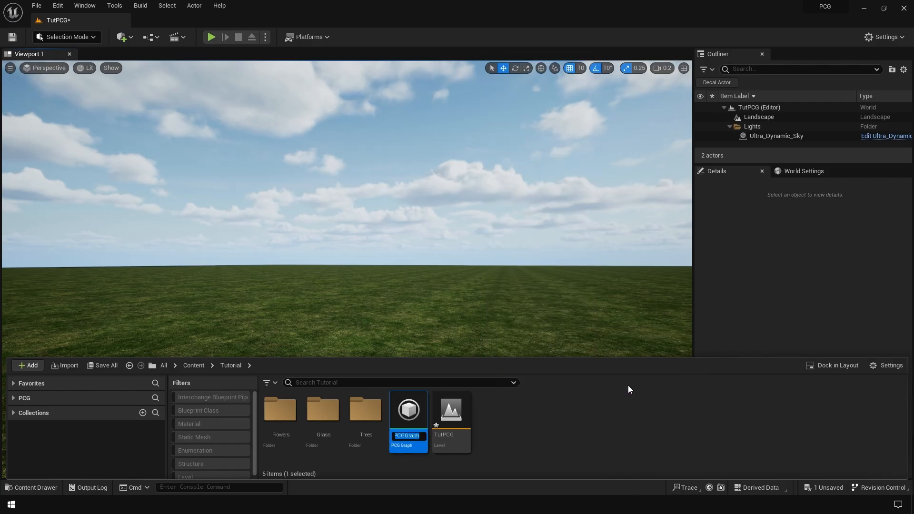
{"action": "type", "text": "Scal"}
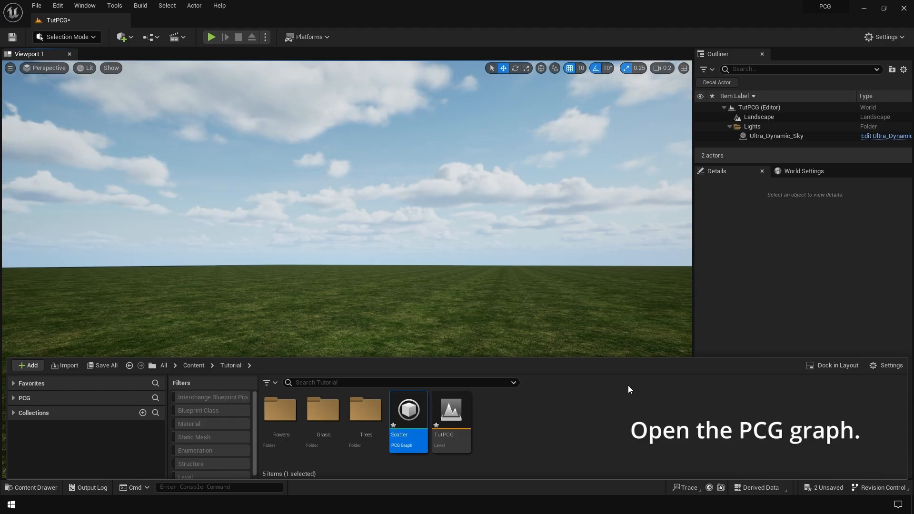
{"action": "double_click", "coordinate": [407, 410]}
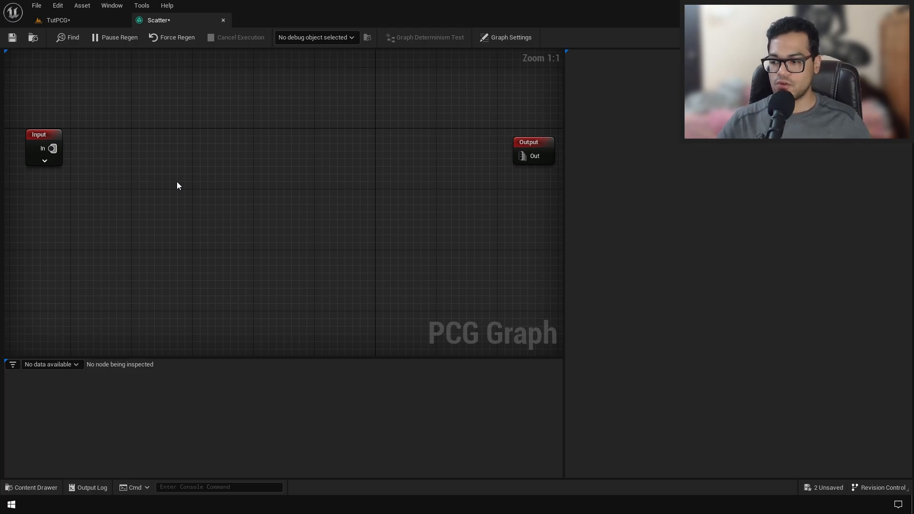
{"action": "mouse_move", "coordinate": [92, 159]}
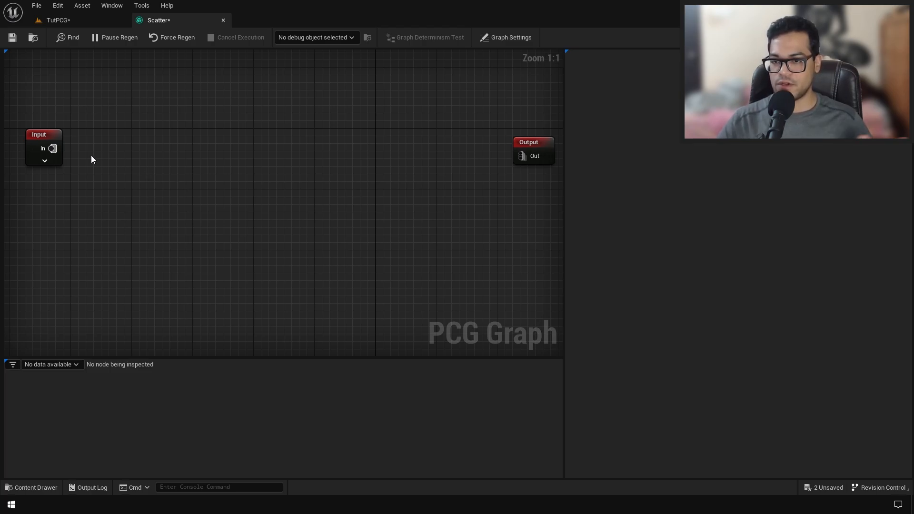
{"action": "mouse_move", "coordinate": [252, 182]}
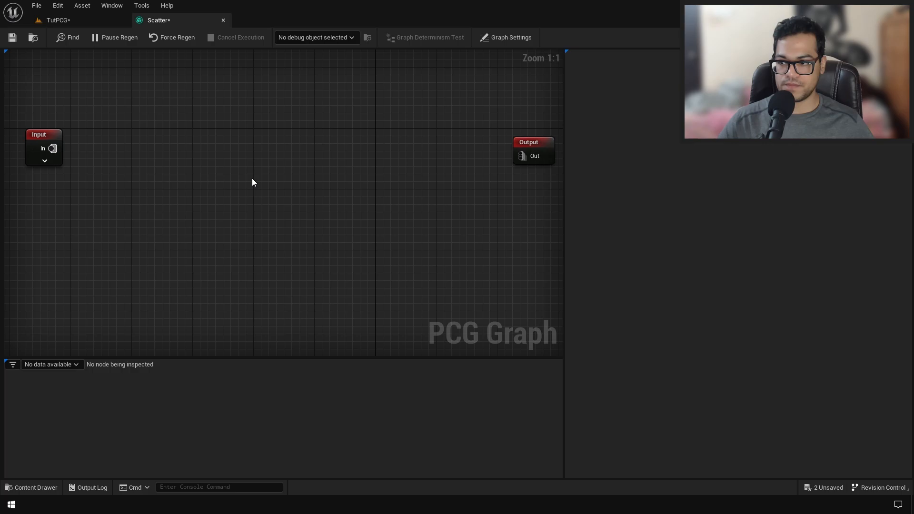
Step: Wire the Input node's Landscape pin into a new Surface Sampler and toggle its Debug option
{"action": "left_click", "coordinate": [38, 134]}
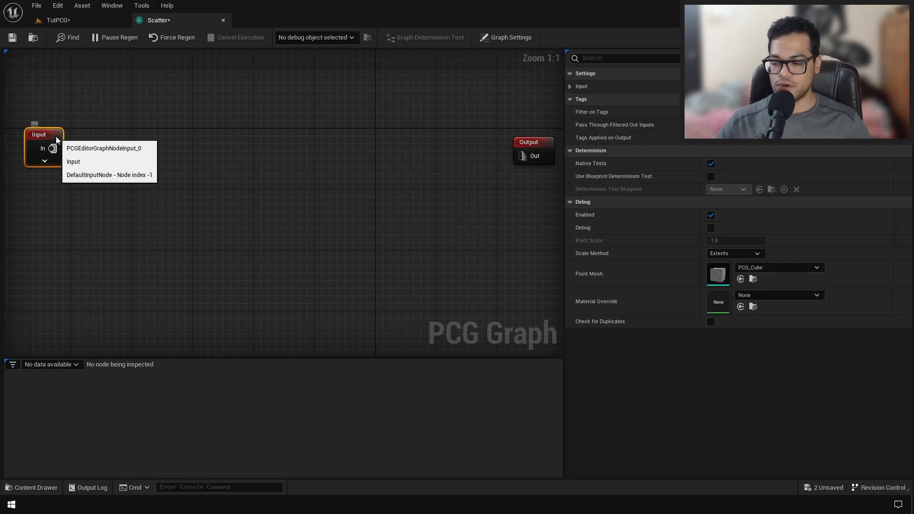
{"action": "left_click", "coordinate": [44, 161]}
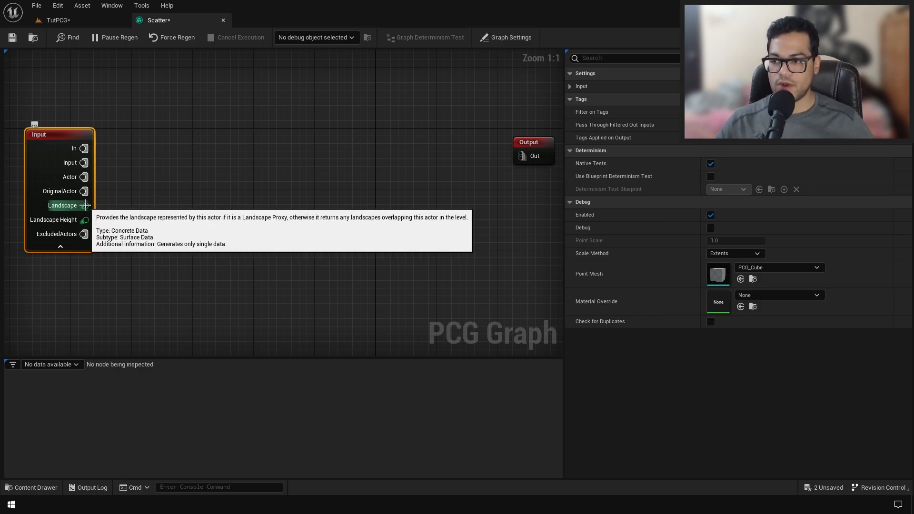
{"action": "left_click_drag", "start_coordinate": [84, 205], "coordinate": [140, 133]}
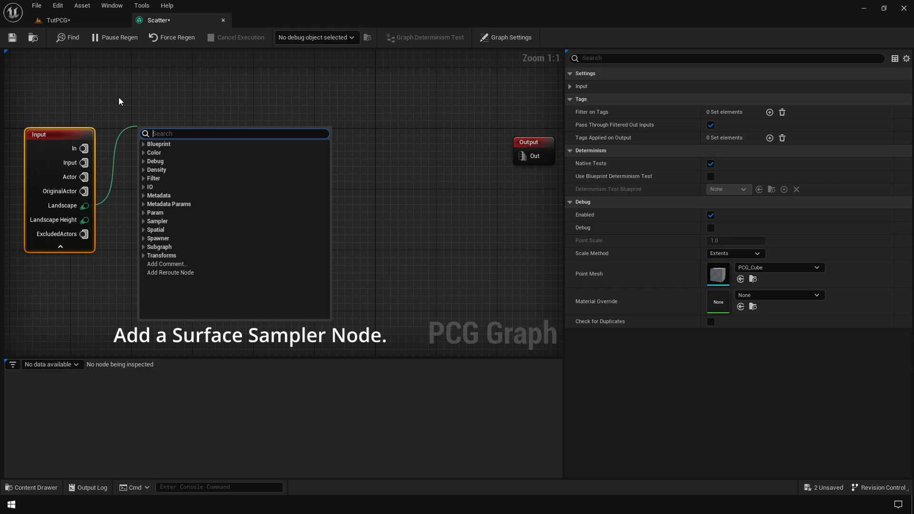
{"action": "left_click", "coordinate": [157, 221]}
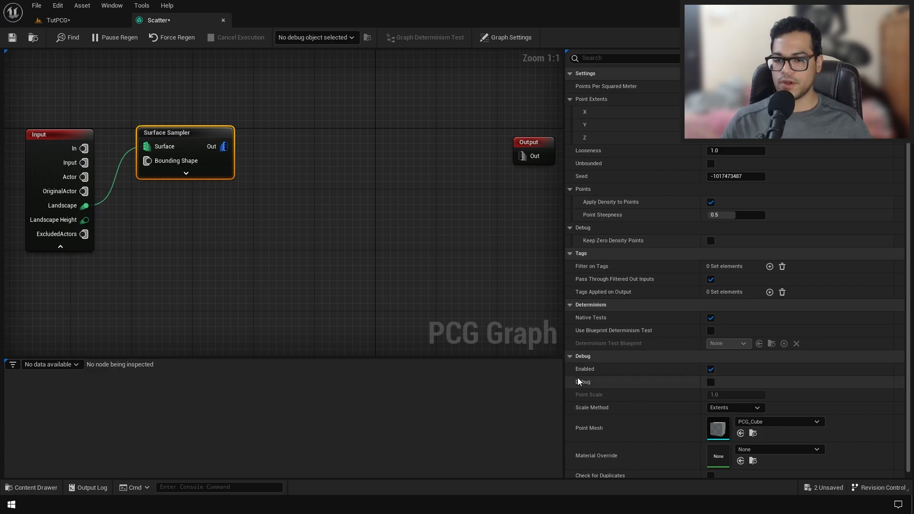
{"action": "left_click", "coordinate": [710, 381]}
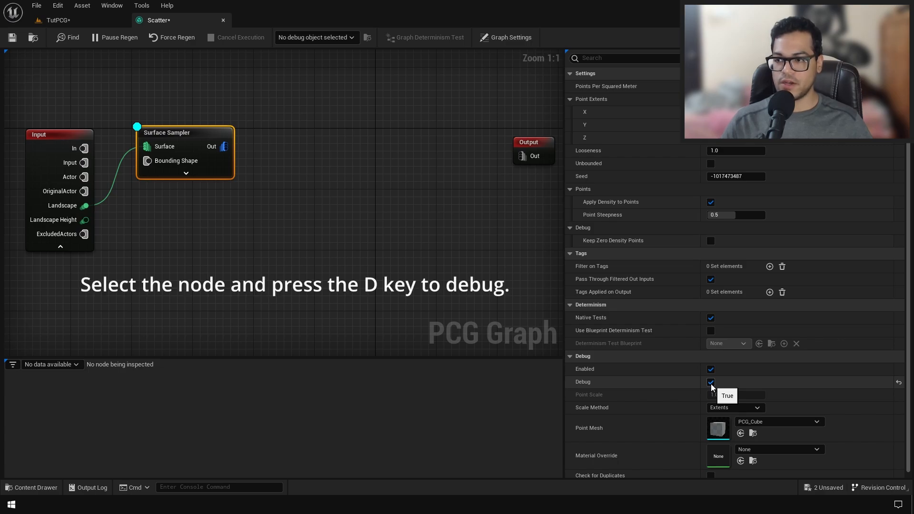
{"action": "left_click", "coordinate": [711, 382]}
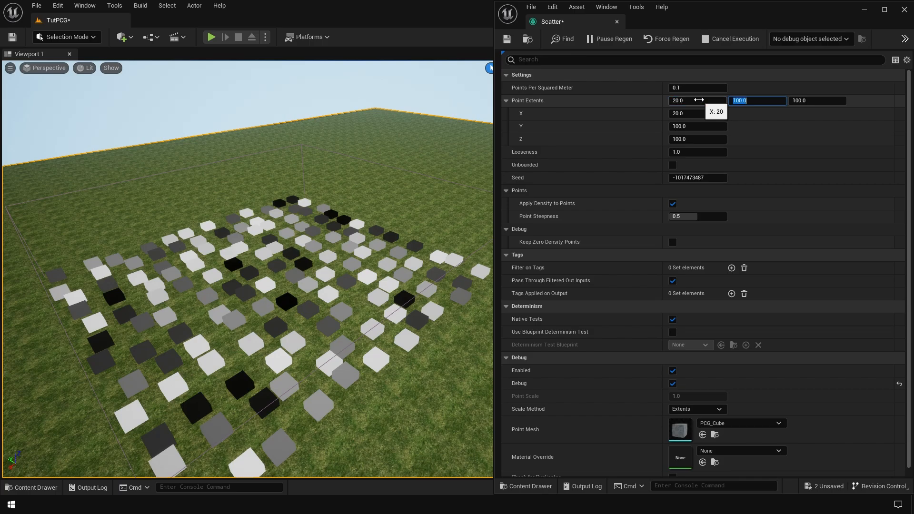
Step: Set Surface Sampler point extents to 20 and lower Points Per Squared Meter
{"action": "type", "text": "20"}
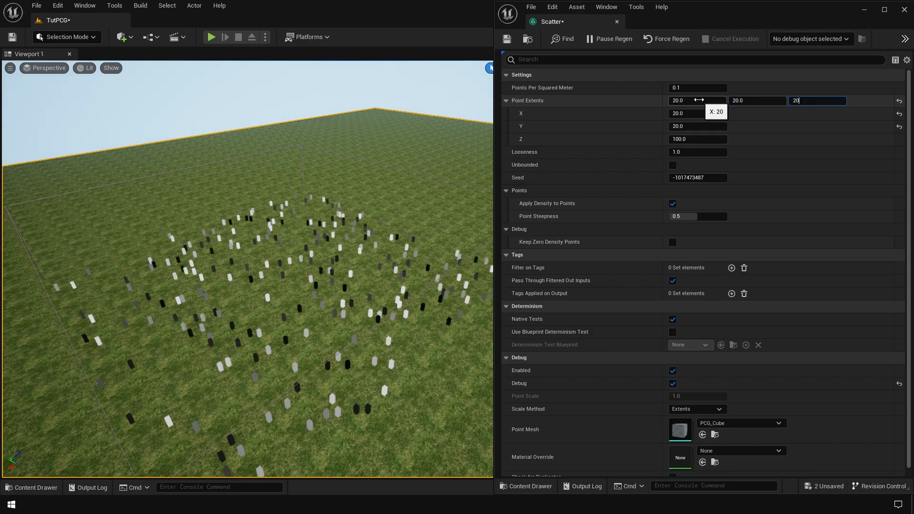
{"action": "type", "text": "20.0"}
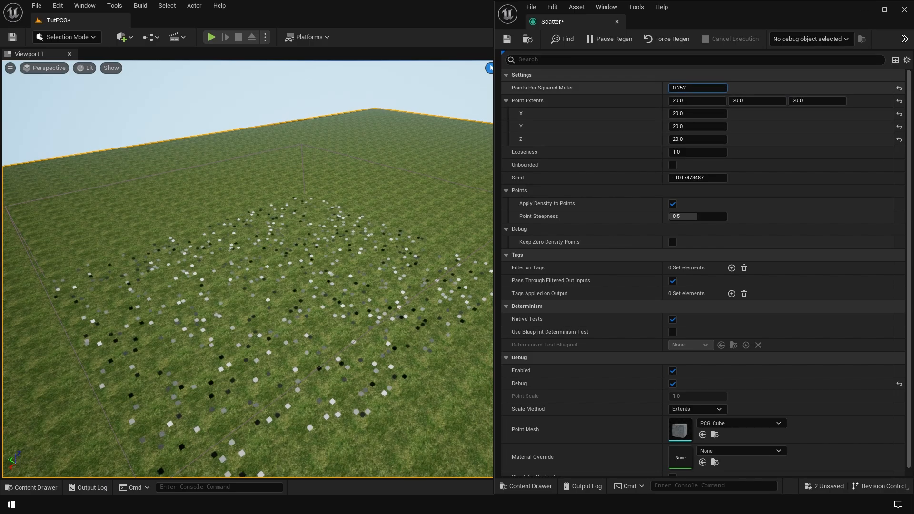
{"action": "left_click_drag", "start_coordinate": [697, 87], "coordinate": [706, 88]}
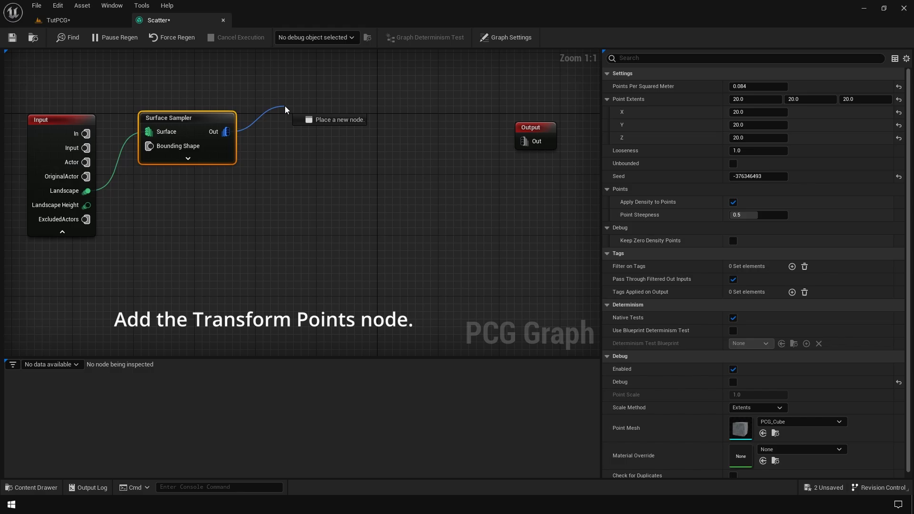
Step: Add Transform Points after the sampler with Rotation Max Z 90 and small X/Y tilt
{"action": "left_click", "coordinate": [320, 124]}
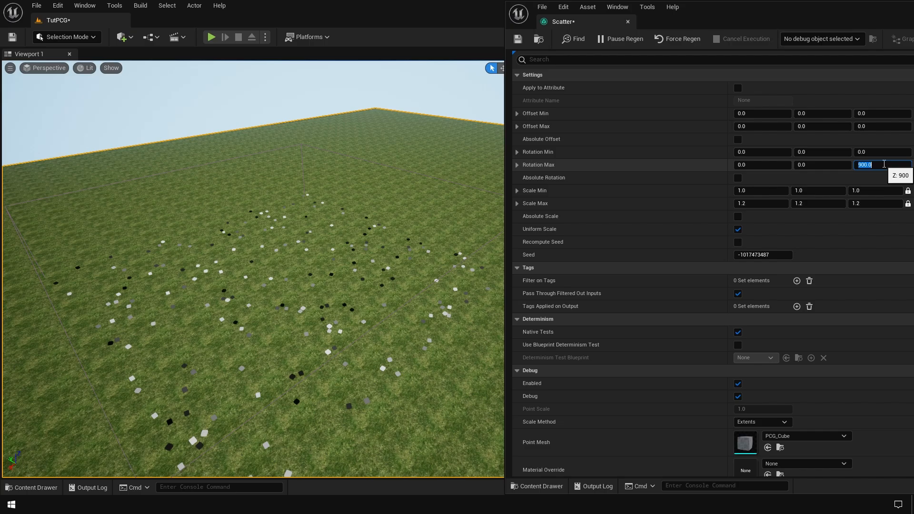
{"action": "type", "text": "90.0"}
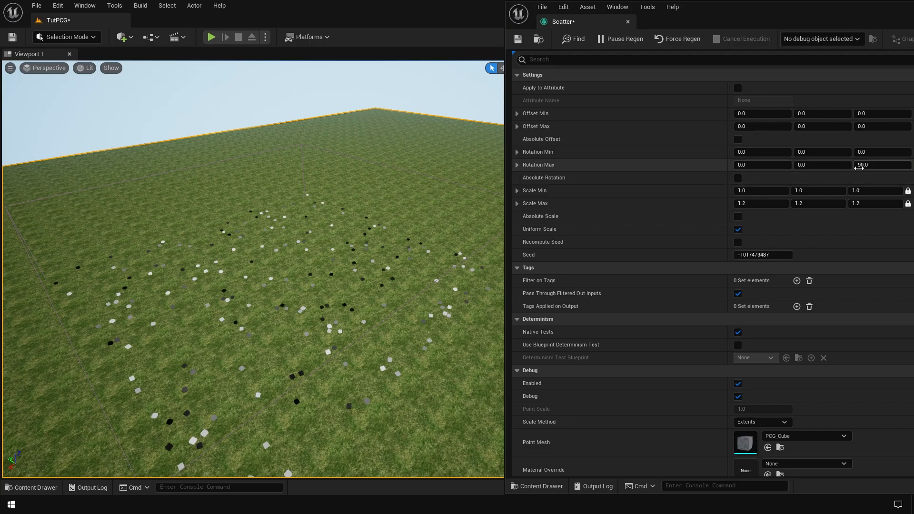
{"action": "left_click", "coordinate": [761, 203]}
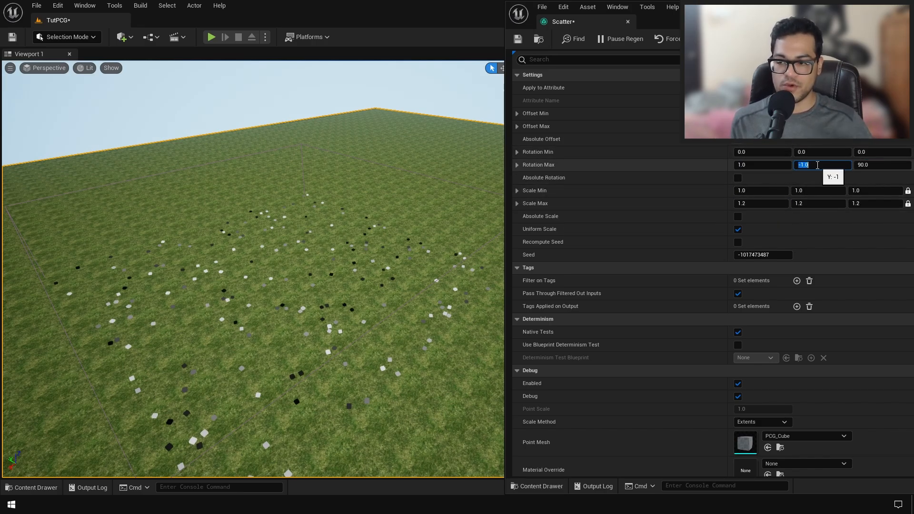
{"action": "type", "text": "-1.0"}
{"action": "type", "text": "s"}
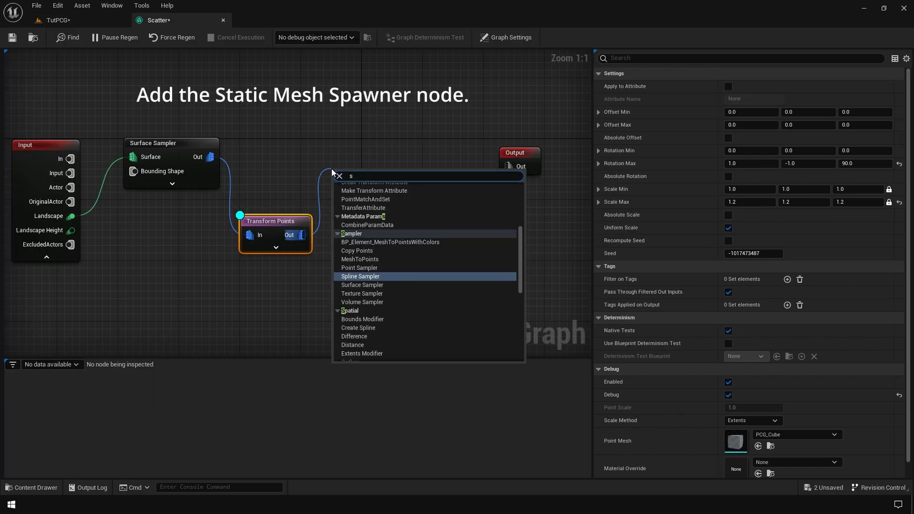
Step: Add a Static Mesh Spawner after Transform Points with several mesh entries
{"action": "type", "text": "paw"}
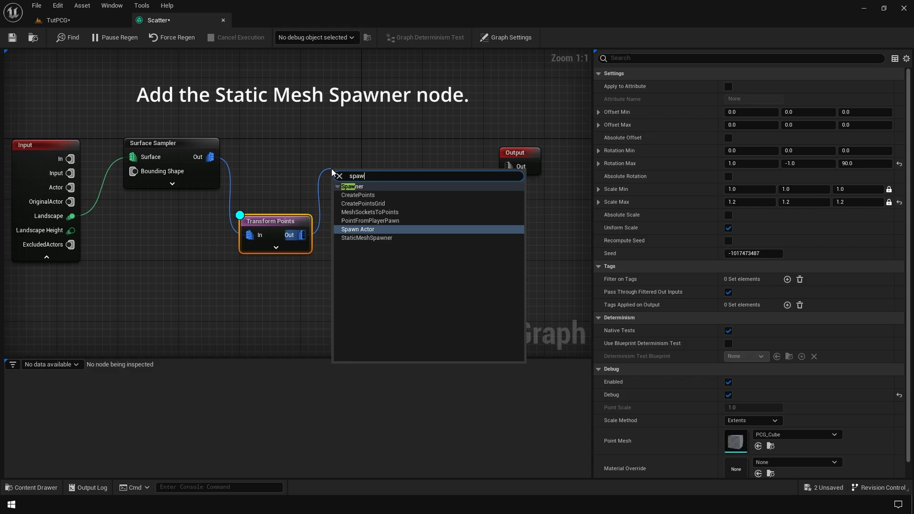
{"action": "left_click", "coordinate": [367, 238]}
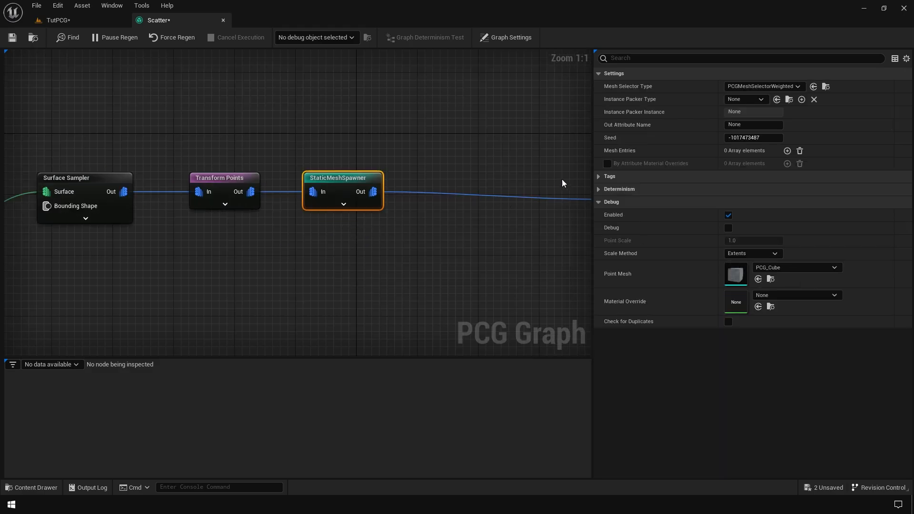
{"action": "left_click", "coordinate": [787, 151]}
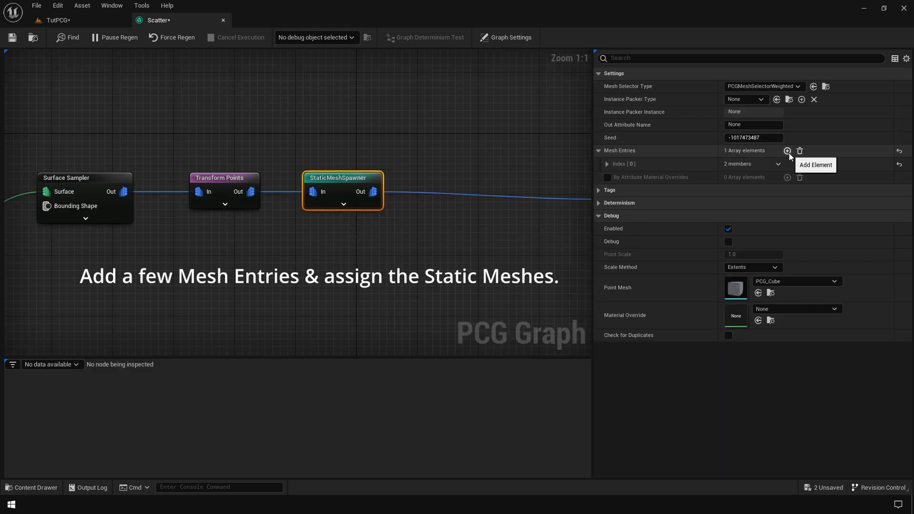
{"action": "left_click", "coordinate": [787, 150]}
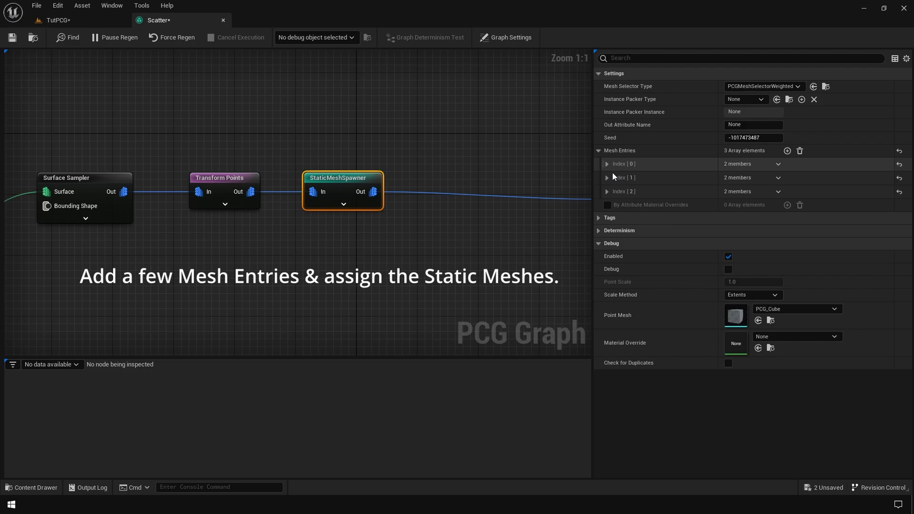
{"action": "left_click", "coordinate": [607, 164]}
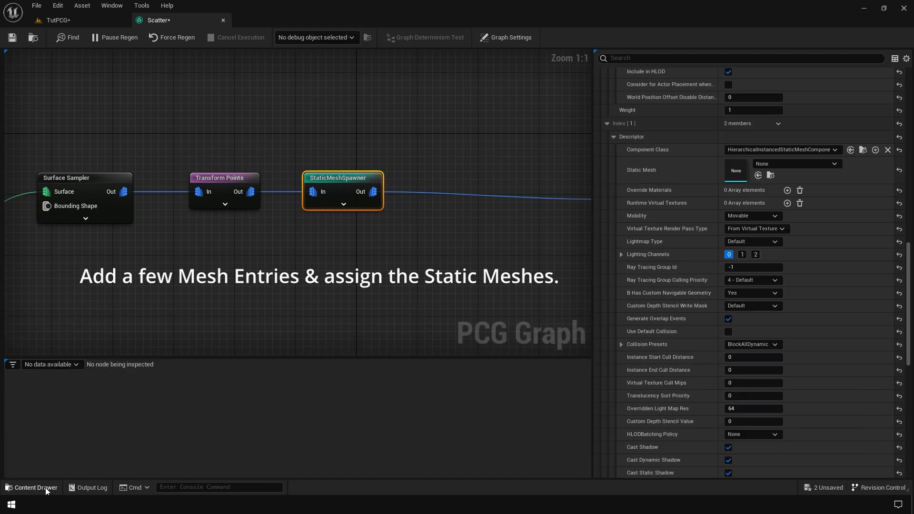
Step: Assign aspen tree meshes and group the nodes in a 'Tree Scatter' comment
{"action": "left_click", "coordinate": [32, 488]}
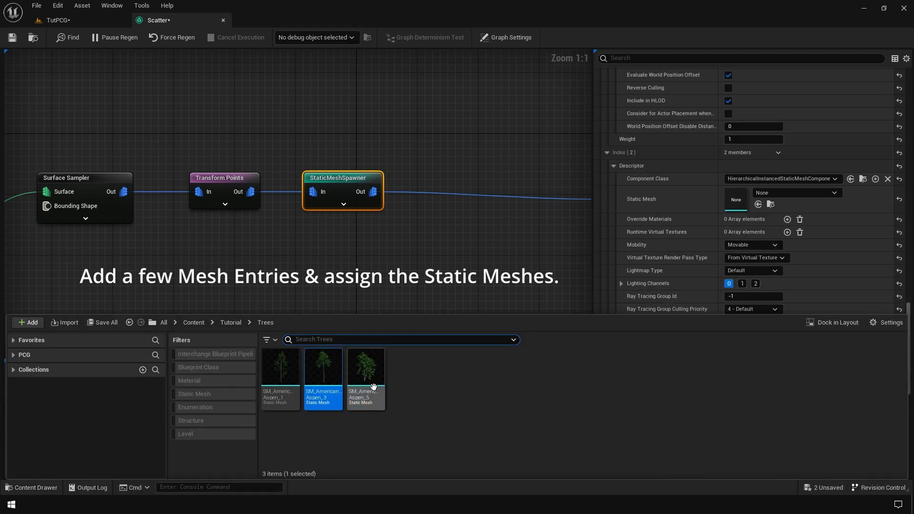
{"action": "left_click", "coordinate": [365, 367]}
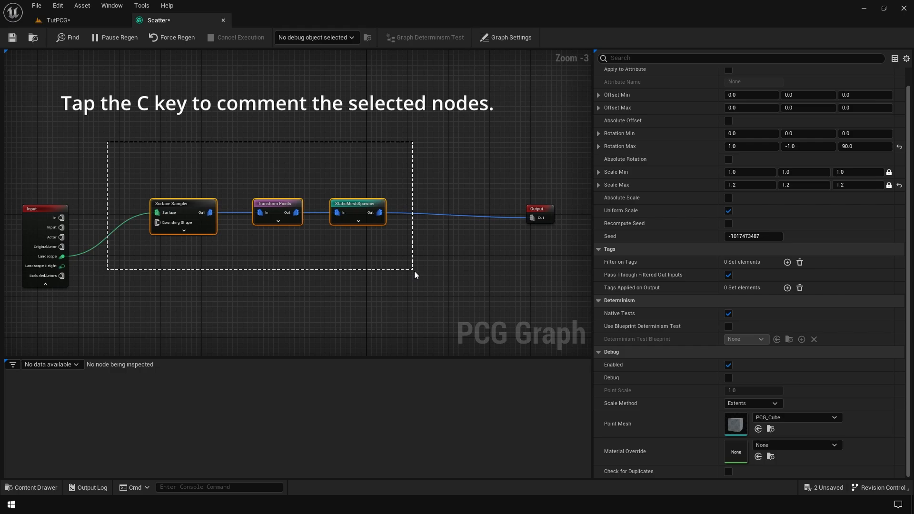
{"action": "key", "text": "c"}
{"action": "type", "text": "Tree Scatter"}
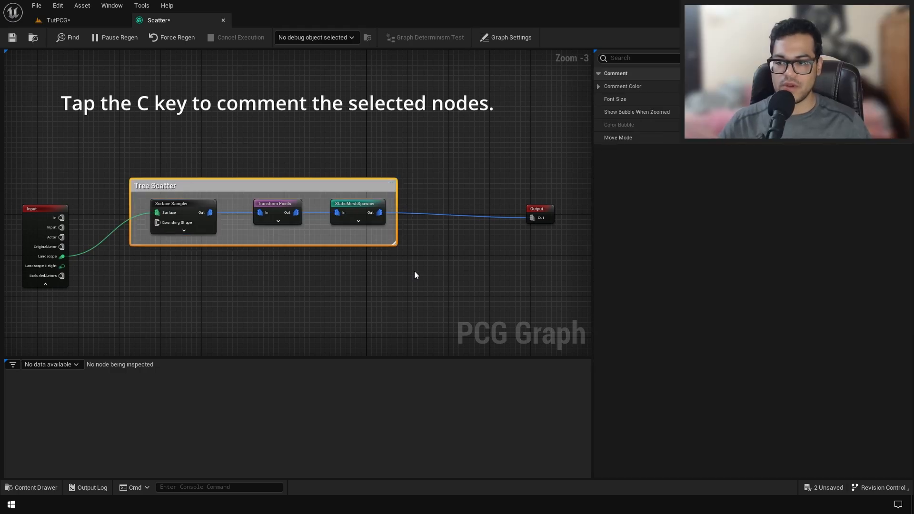
{"action": "left_click", "coordinate": [52, 20]}
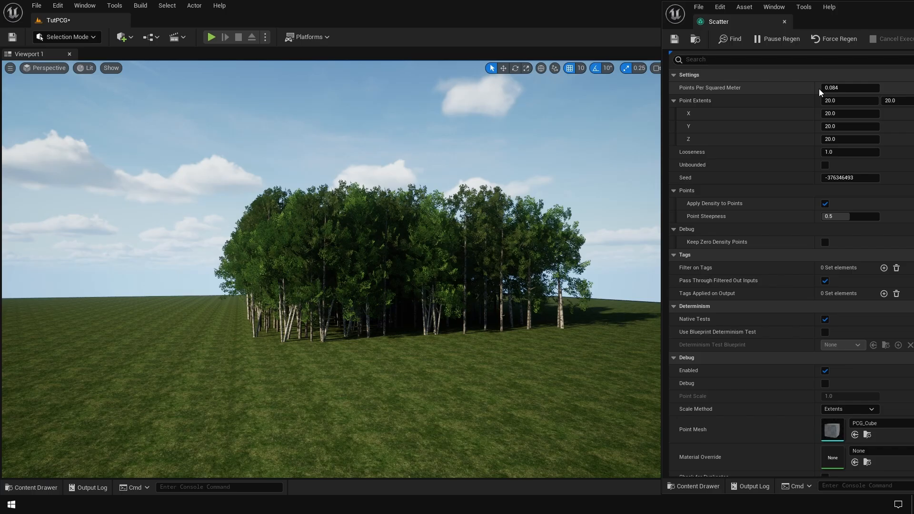
Step: Set the sampler to 0.01 points per square meter and raise Looseness to 1.3
{"action": "type", "text": "0.01"}
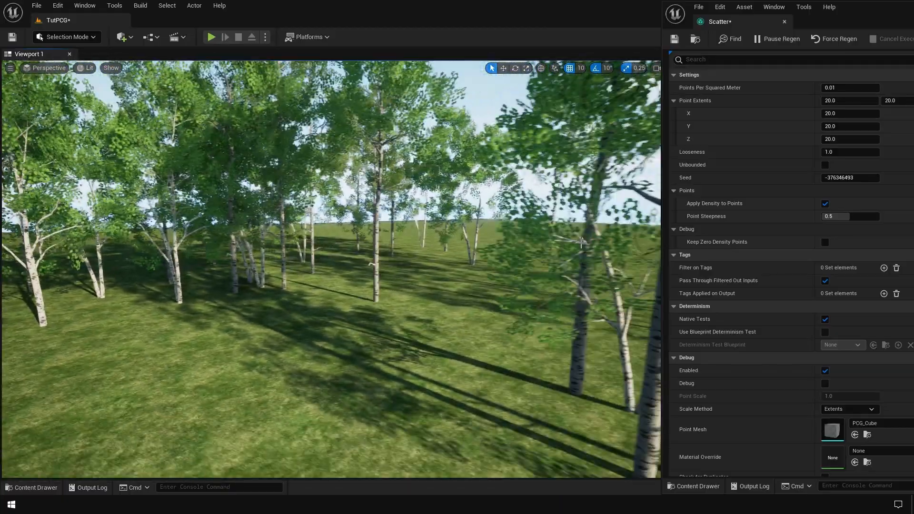
{"action": "left_click", "coordinate": [849, 151]}
{"action": "type", "text": "1.3"}
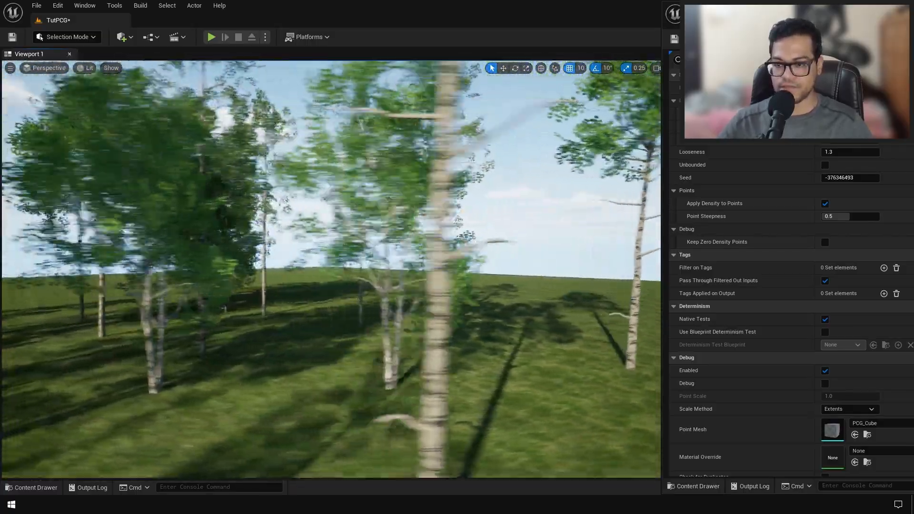
{"action": "left_click", "coordinate": [181, 20]}
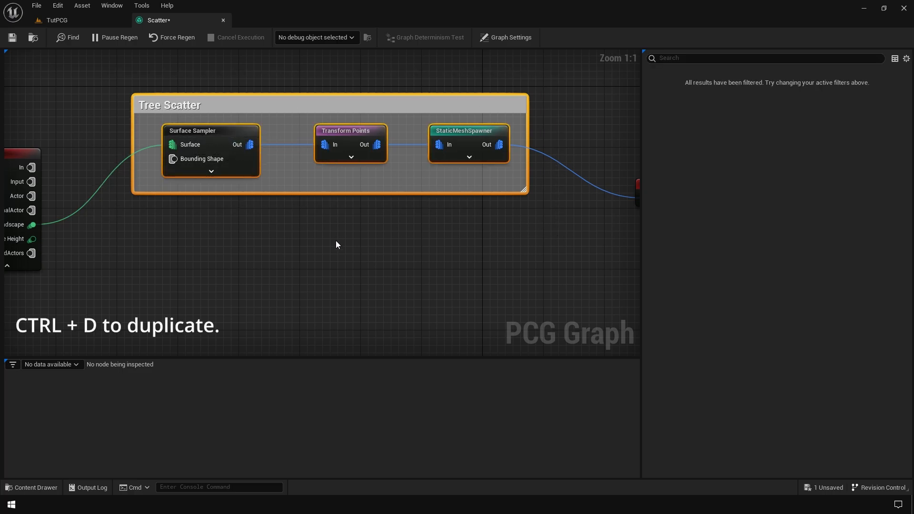
Step: Duplicate the group, set its sampler density to 0.1, and add a grass mesh entry
{"action": "key", "text": "ctrl+d"}
{"action": "type", "text": "Grass Scatter"}
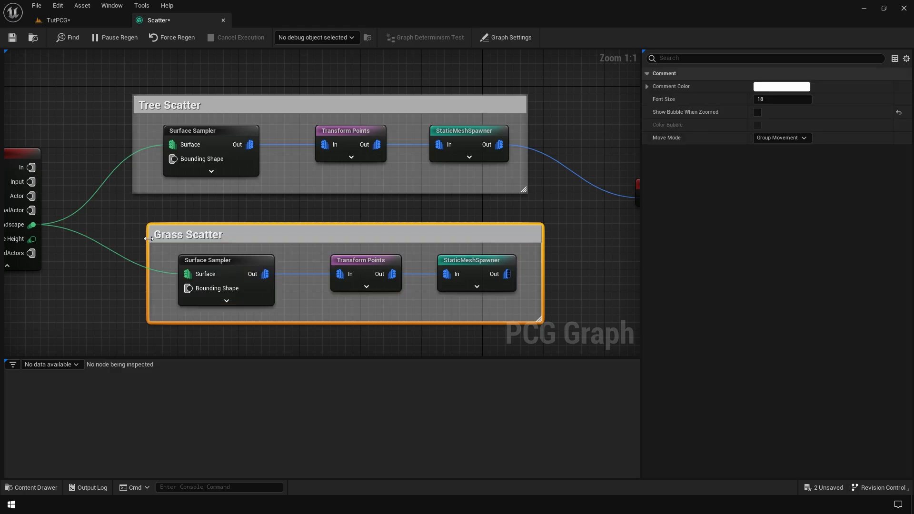
{"action": "left_click", "coordinate": [226, 260]}
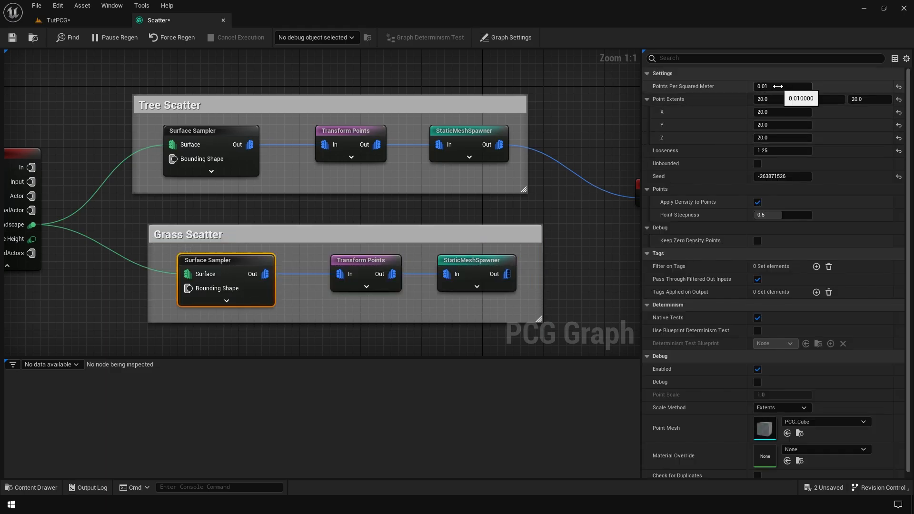
{"action": "type", "text": "0.1"}
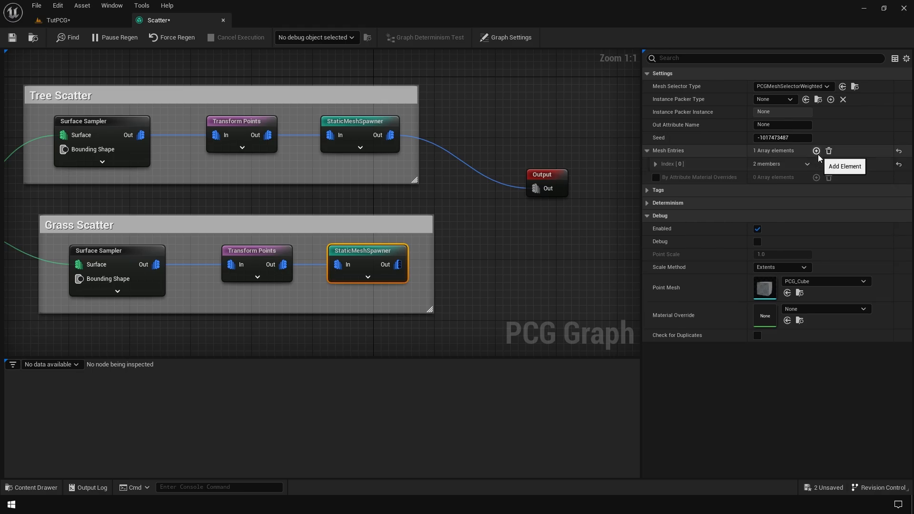
{"action": "left_click", "coordinate": [816, 150]}
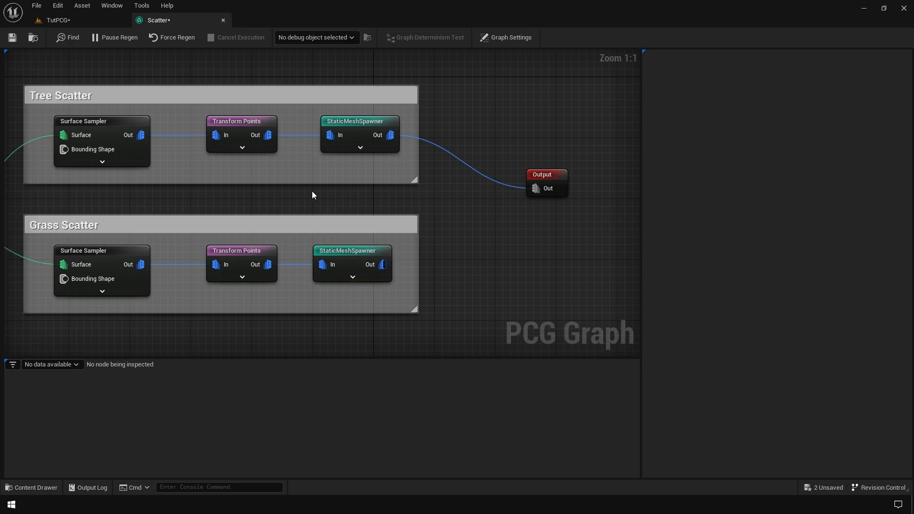
Step: Connect the grass spawner to a Merge node and break the tree spawner's old output link
{"action": "left_click_drag", "start_coordinate": [381, 264], "coordinate": [457, 246]}
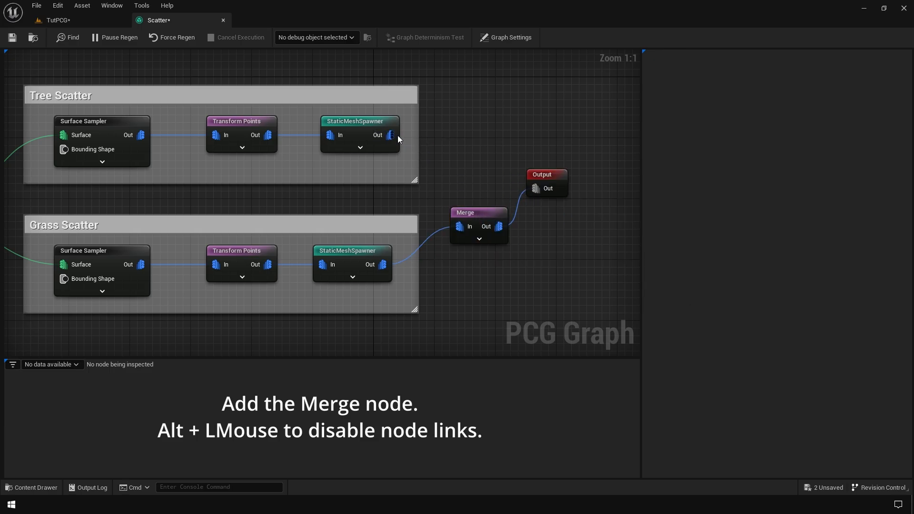
{"action": "left_click", "coordinate": [544, 188]}
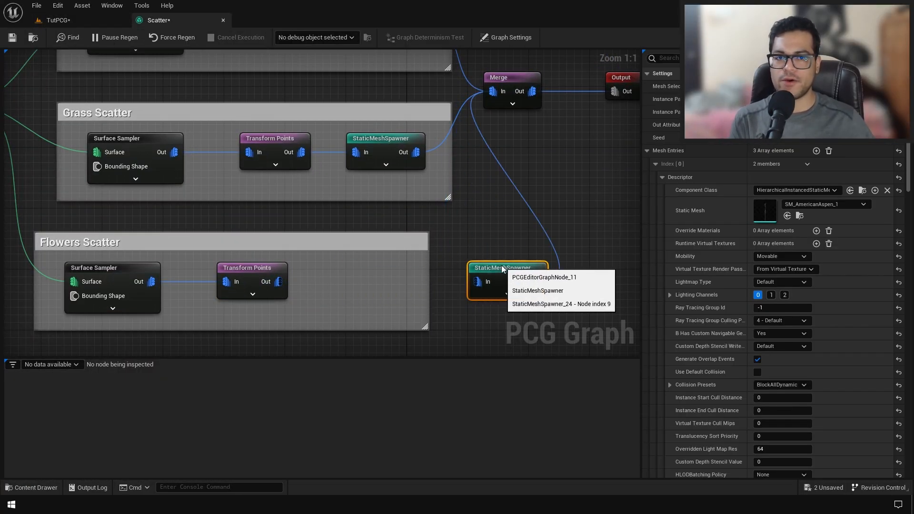
Step: Insert Density Noise before the flowers spawner and wire Landscape into the Tree Scatter sampler
{"action": "type", "text": "de"}
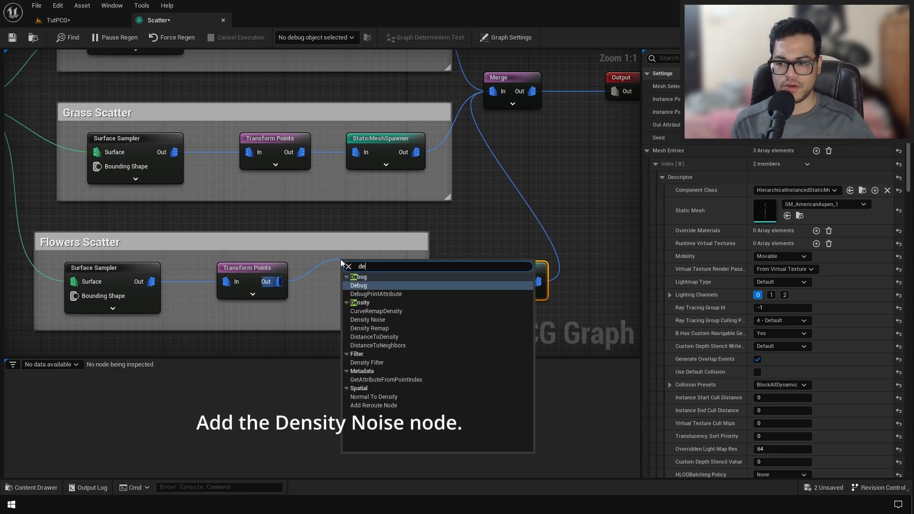
{"action": "left_click", "coordinate": [367, 319]}
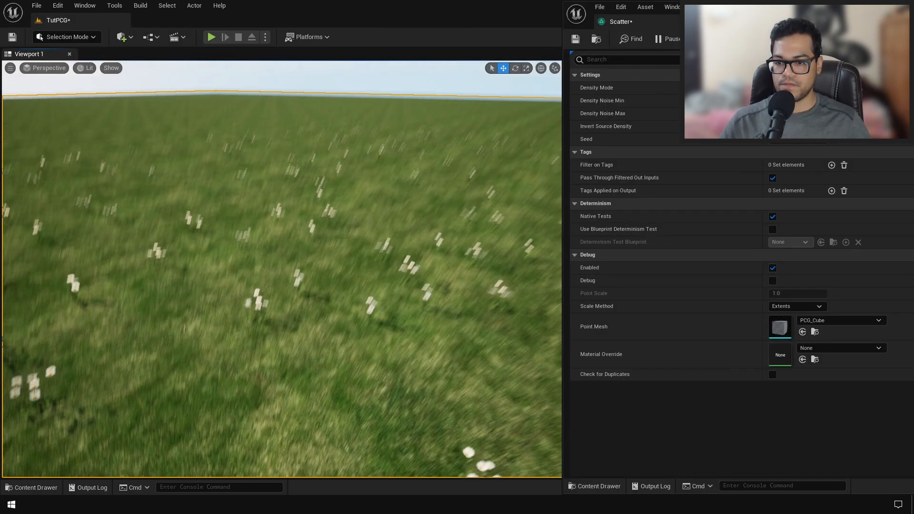
{"action": "left_click", "coordinate": [795, 87]}
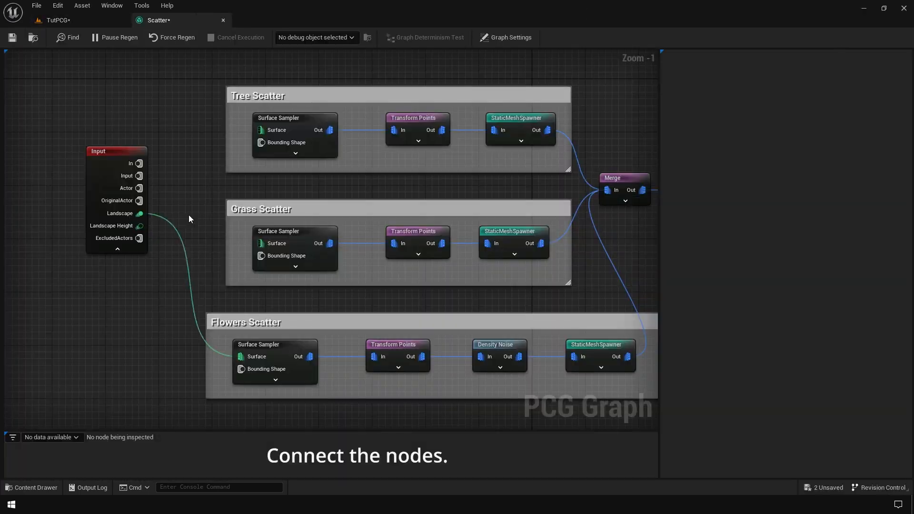
{"action": "left_click_drag", "start_coordinate": [146, 213], "coordinate": [260, 129]}
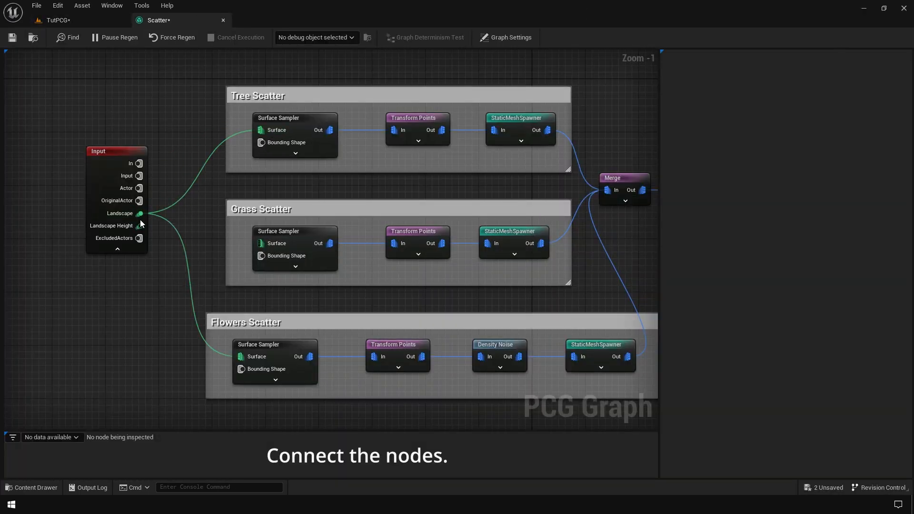